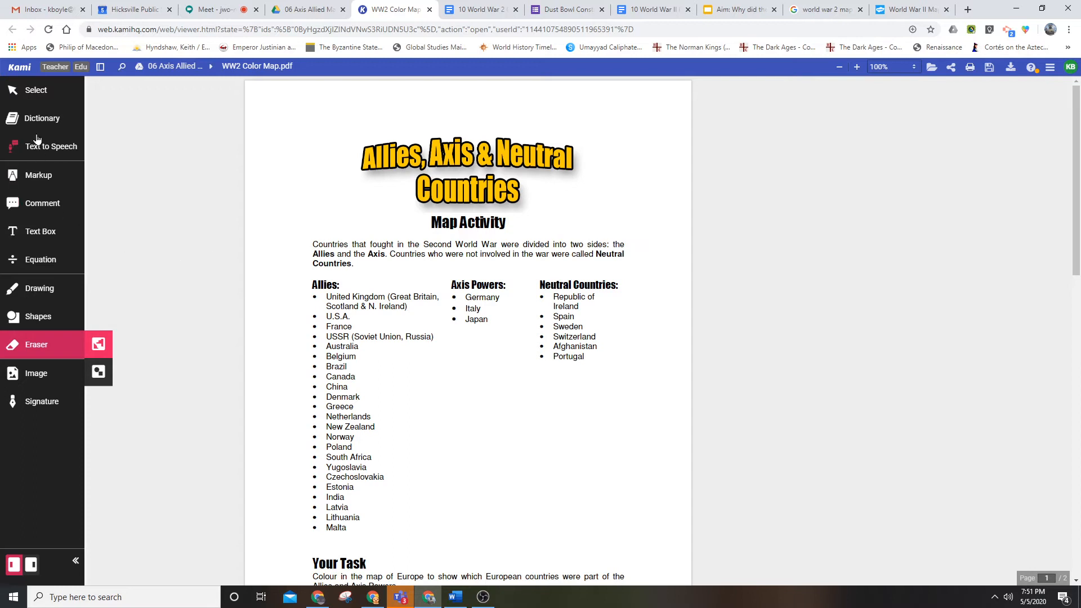
Leave the Eraser and return to the Select tool.
click(36, 90)
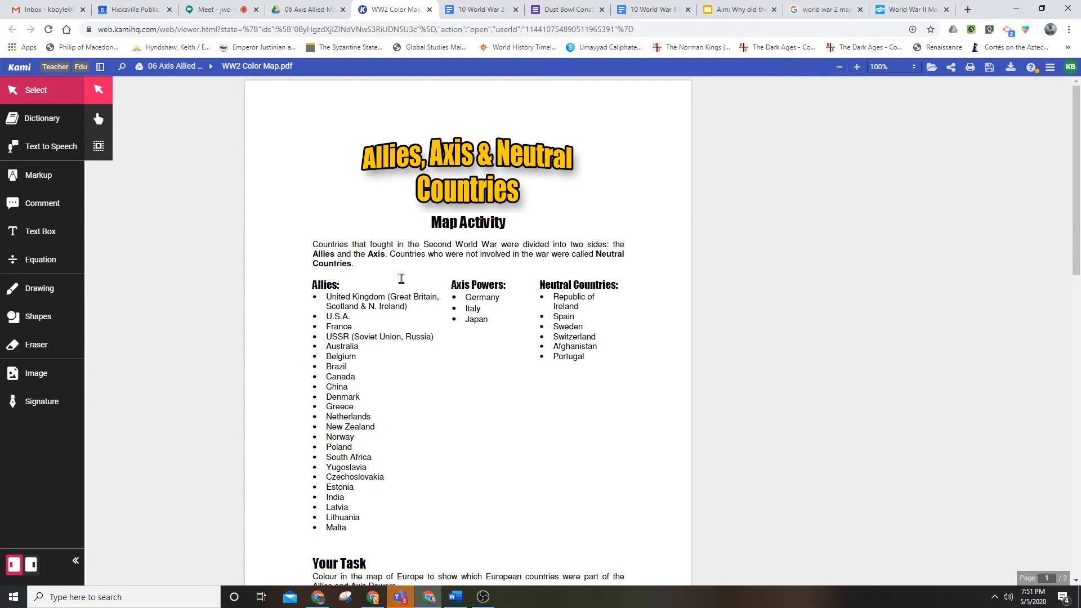
mouse_move(356, 309)
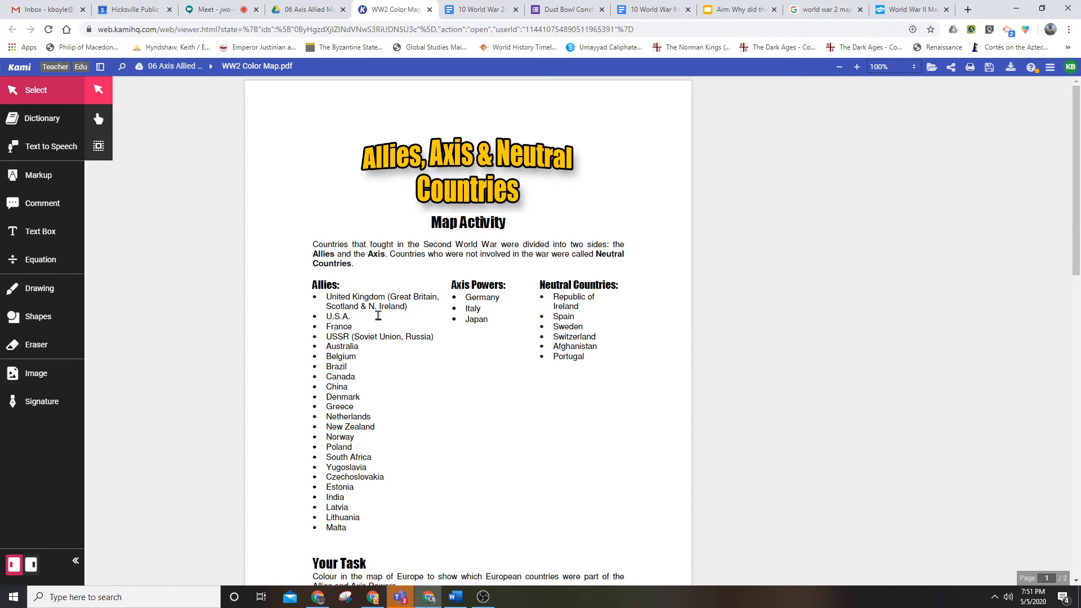
Scroll down to page 2 showing the Map Key and Europe outline map.
scroll(down, 3)
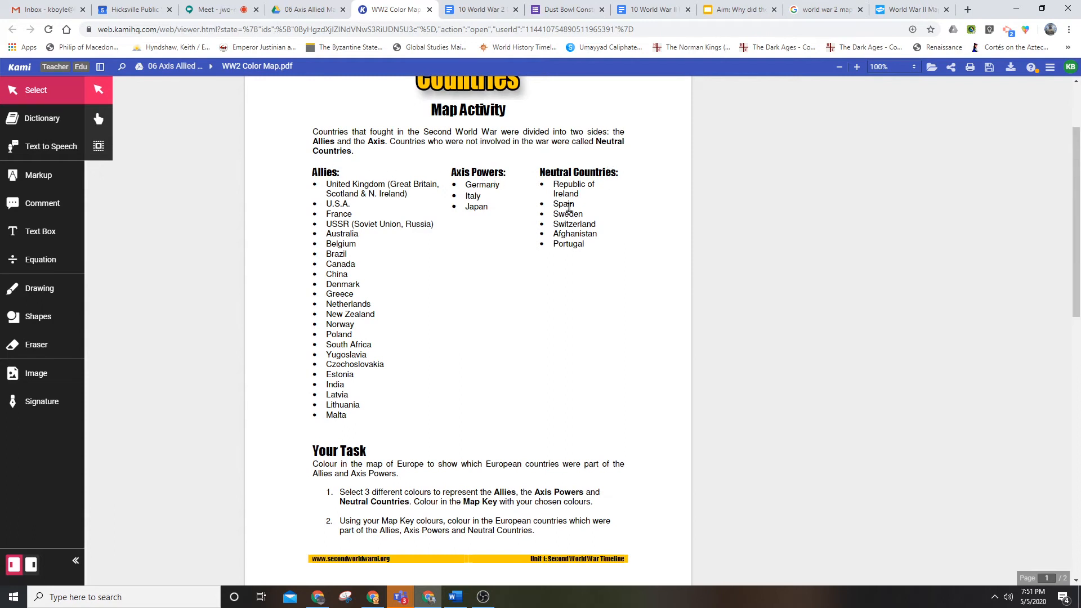
scroll(down, 3)
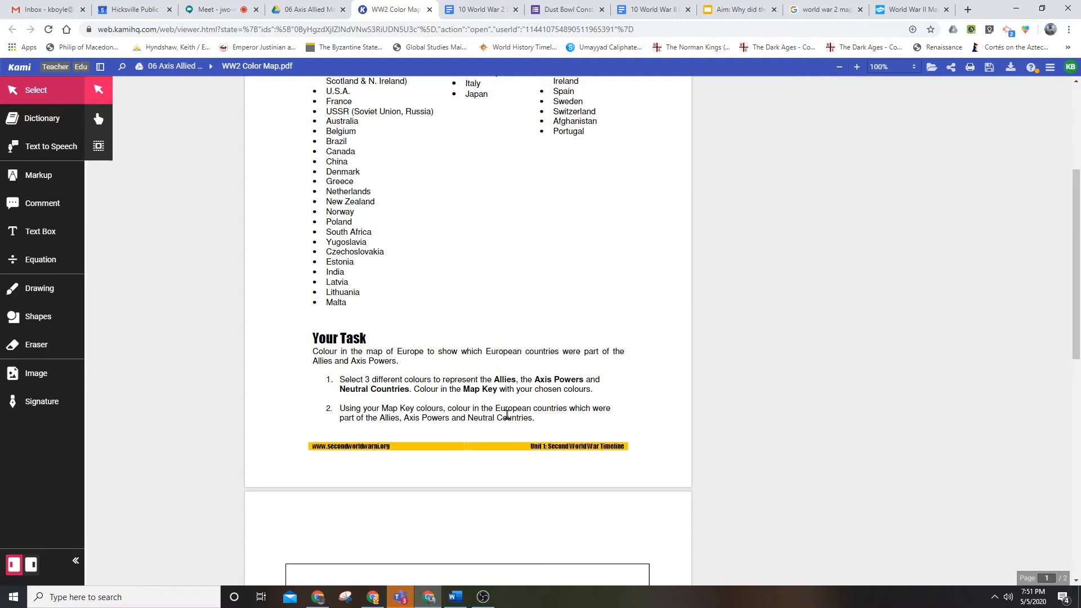
scroll(down, 3)
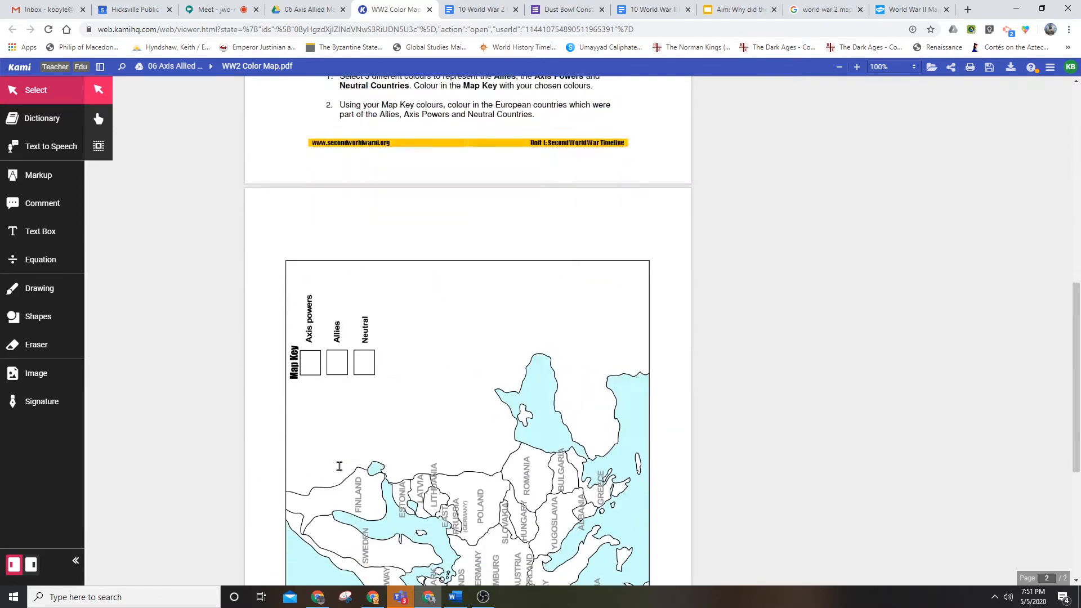
scroll(down, 3)
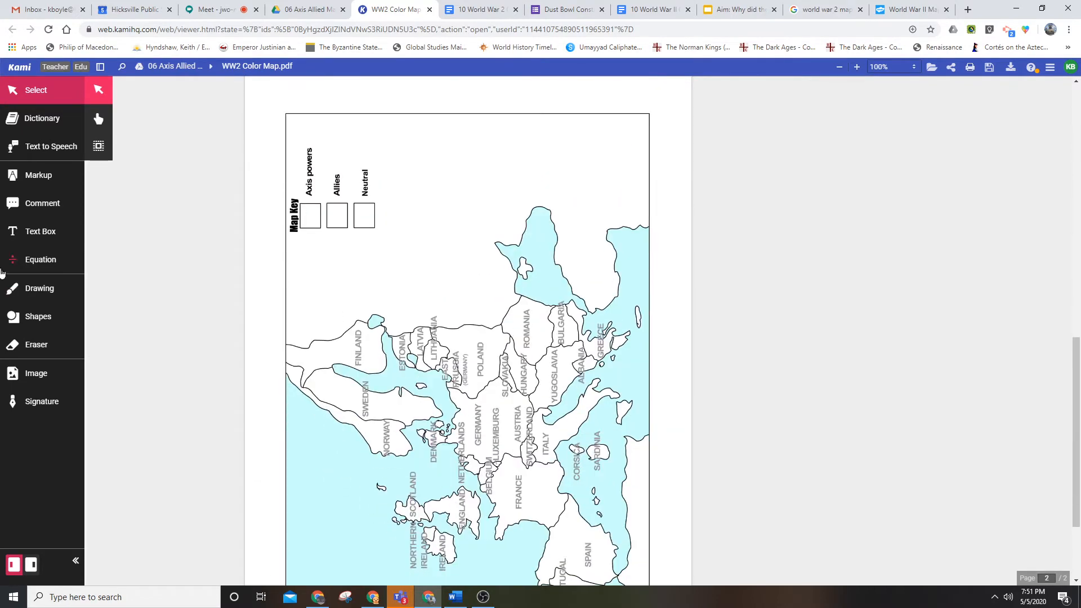
Activate the freehand Drawing pen and adjust its thickness and transparency.
click(39, 288)
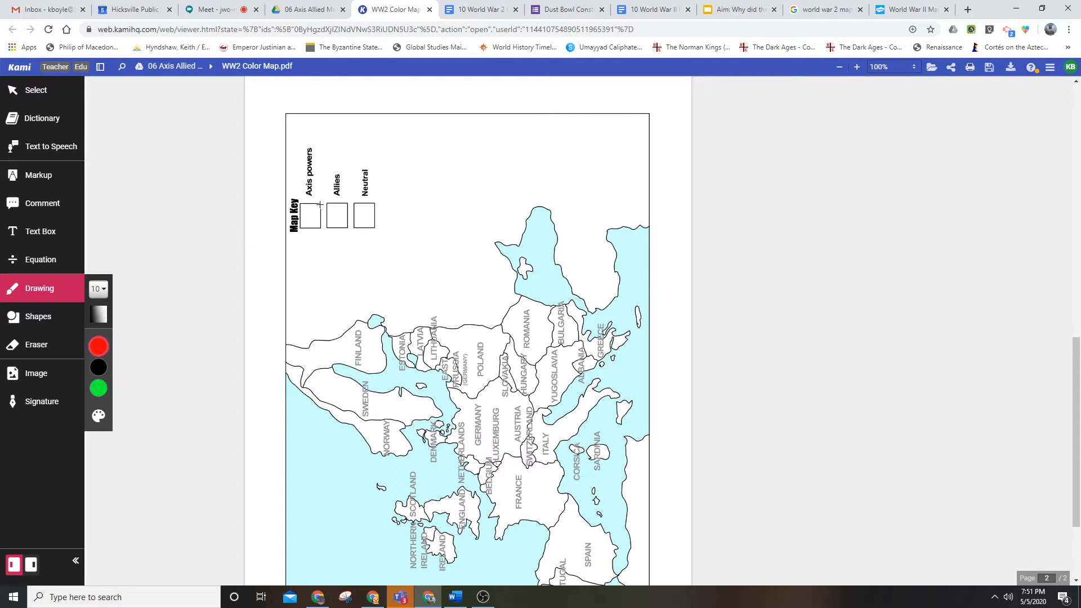
click(99, 288)
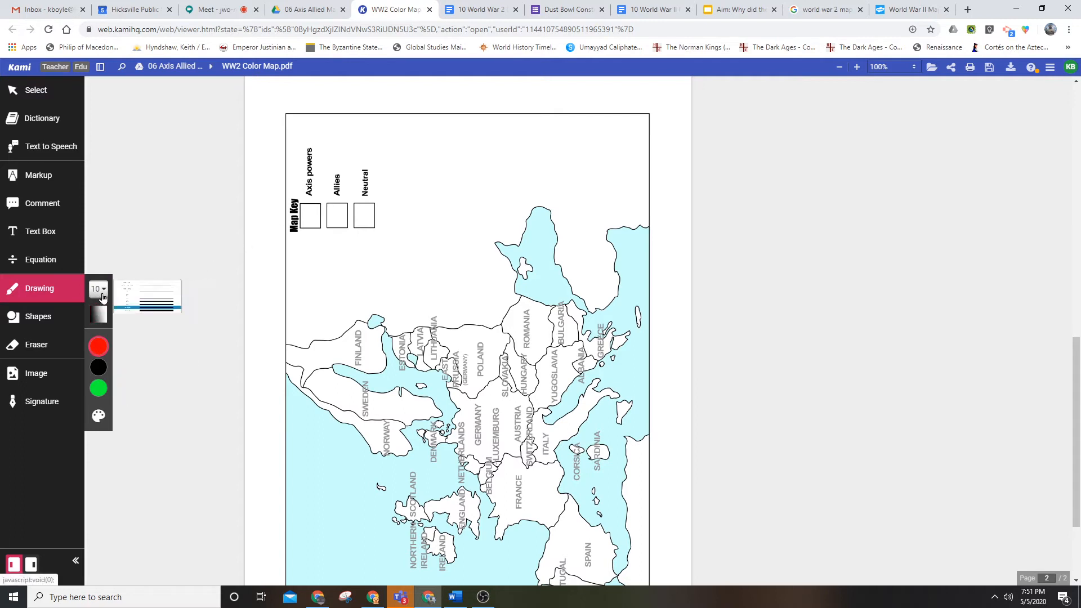
click(98, 288)
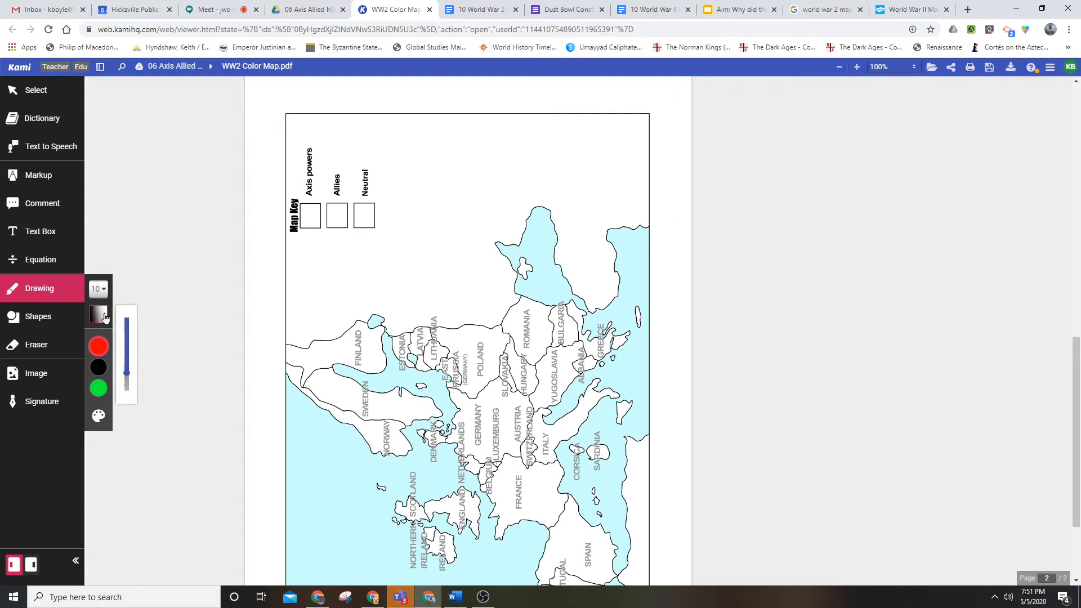
mouse_move(99, 314)
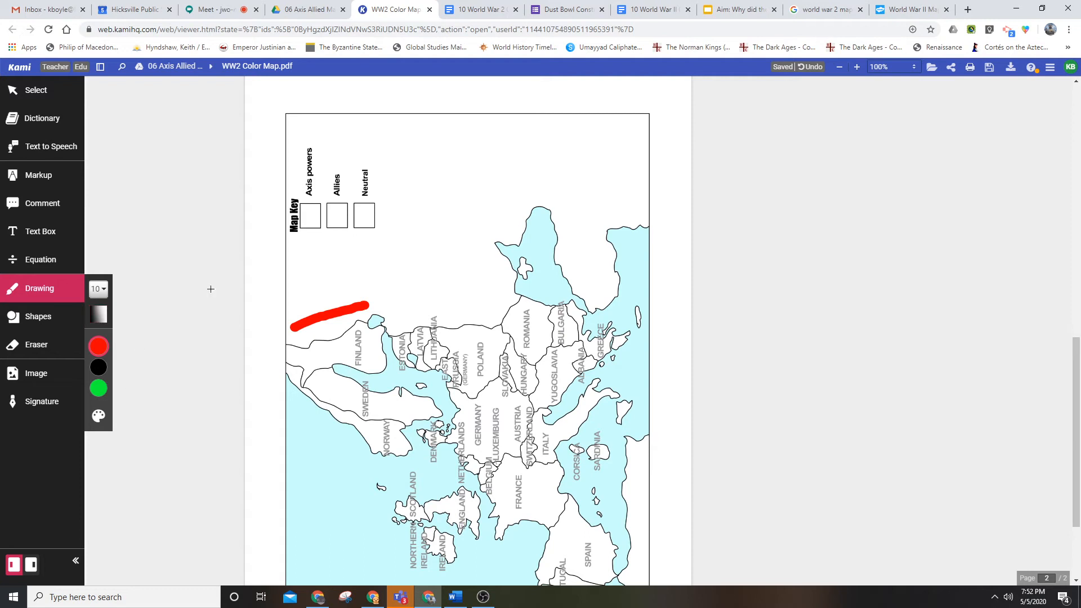
Pick red and scribble translucent red inside the Axis powers key box.
click(98, 414)
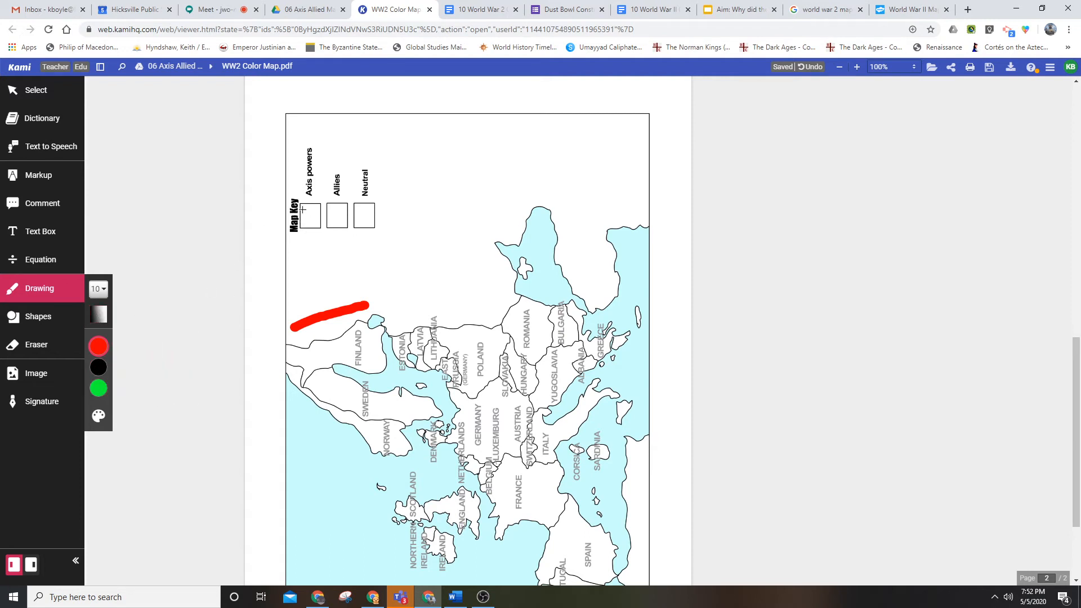
click(309, 215)
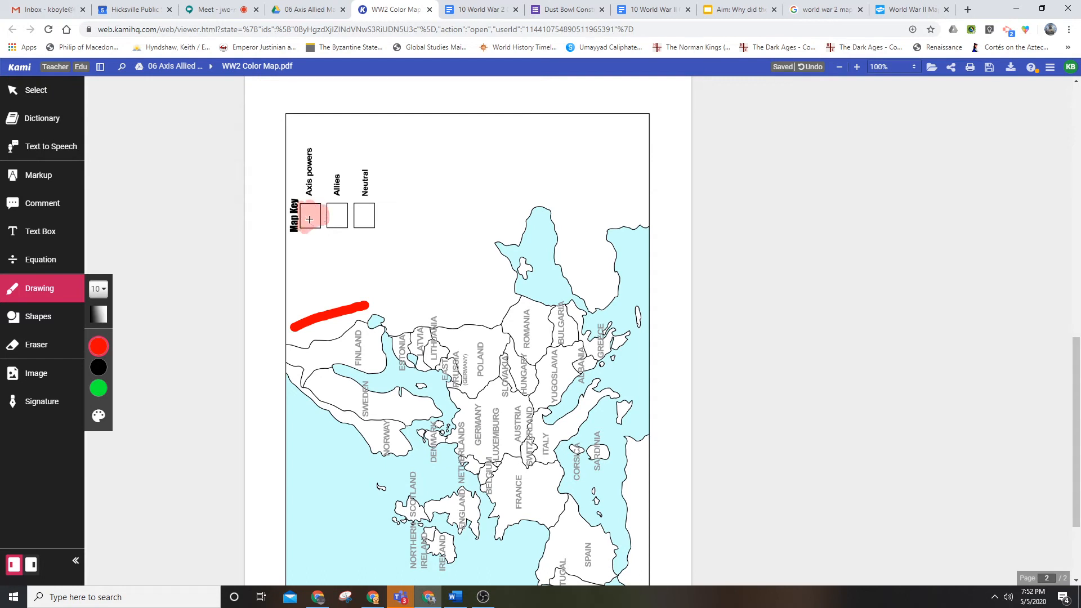
scroll(down, 3)
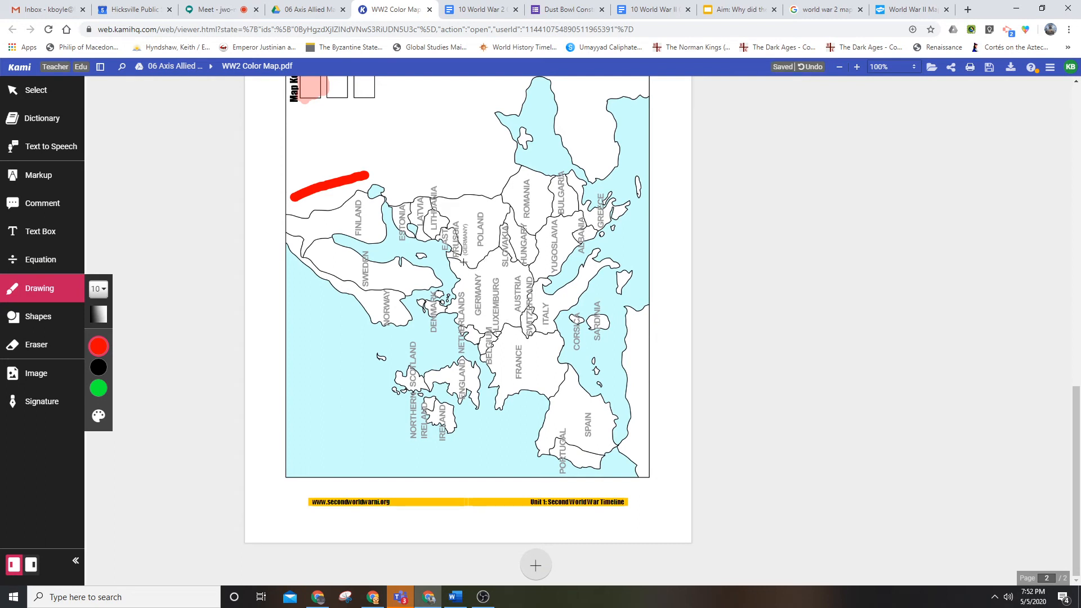
mouse_move(458, 258)
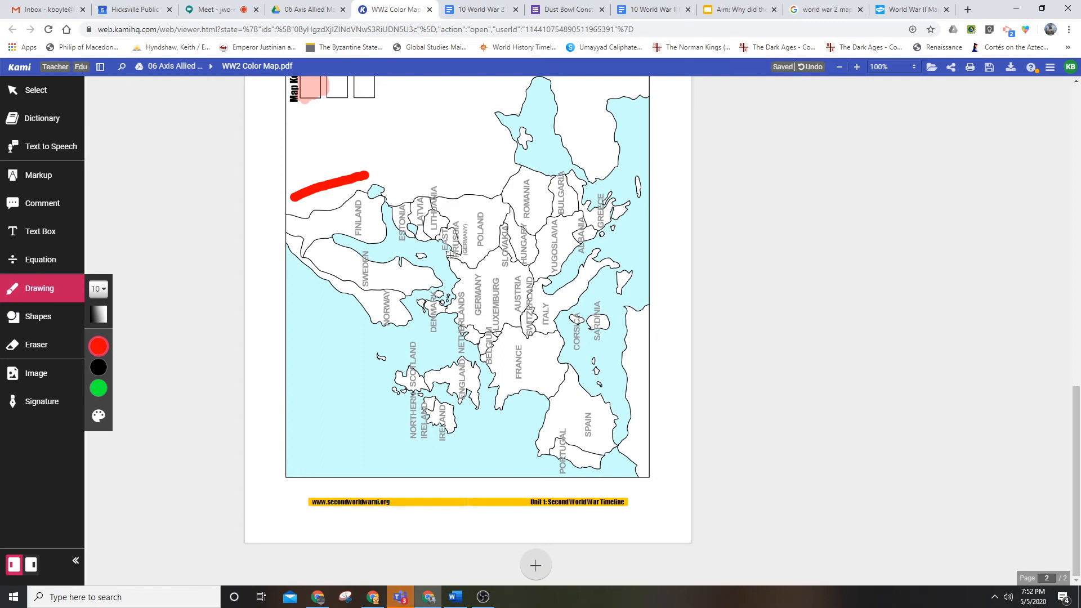
Outline Germany's northeastern, southern and western borders in red, then fill the interior.
drag(451, 261, 489, 255)
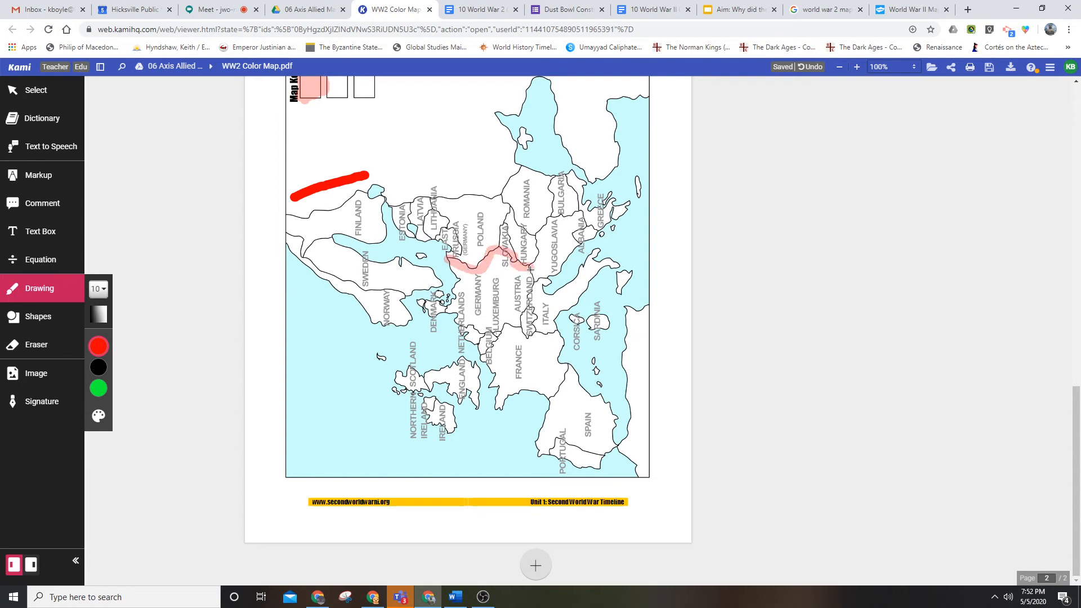
drag(530, 265, 493, 335)
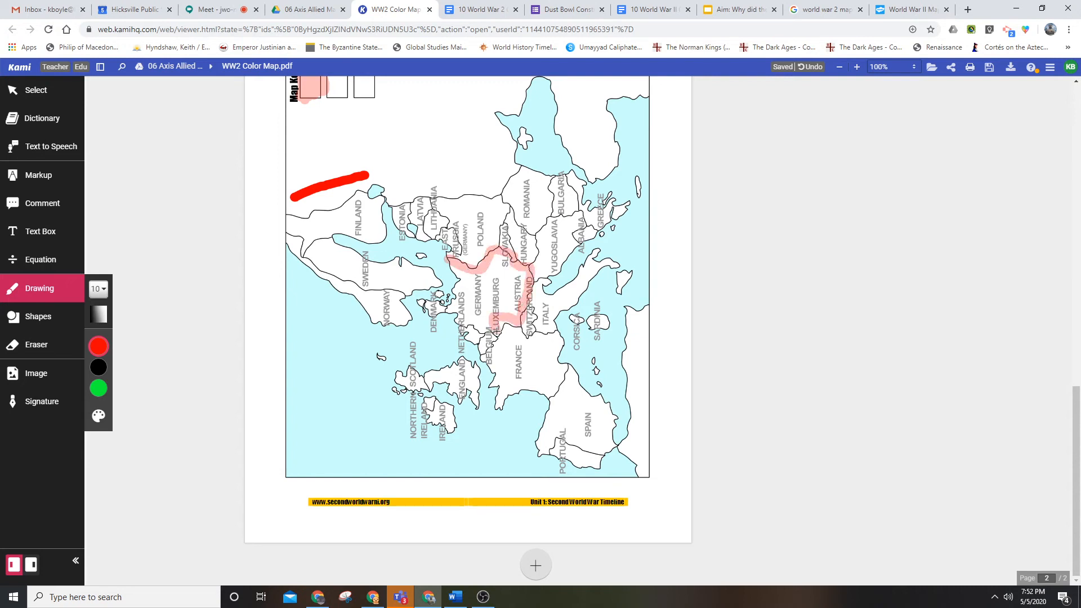
drag(495, 332, 462, 275)
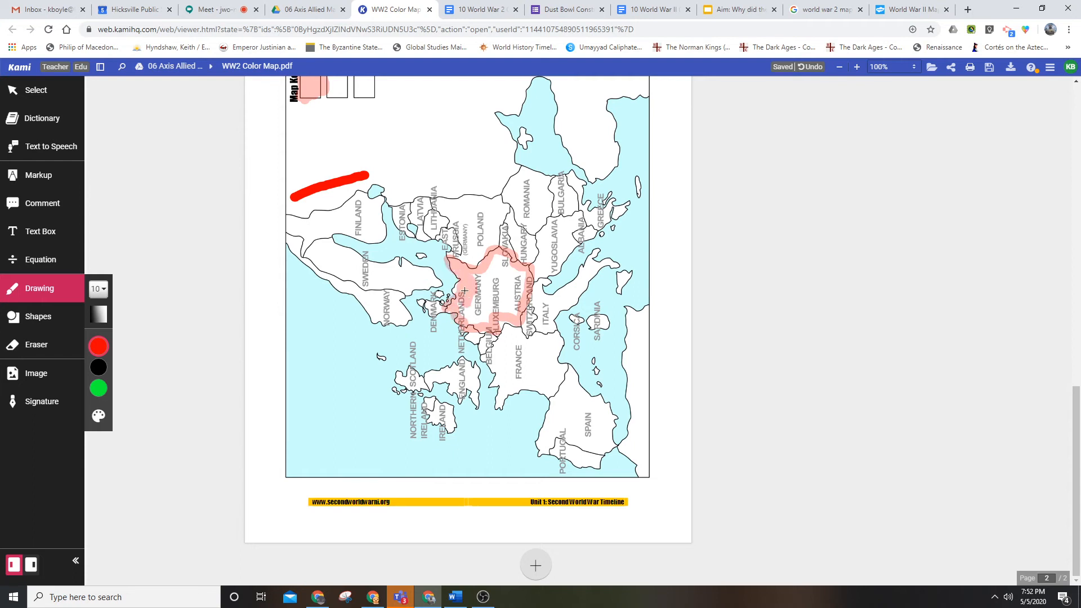
drag(462, 289, 517, 297)
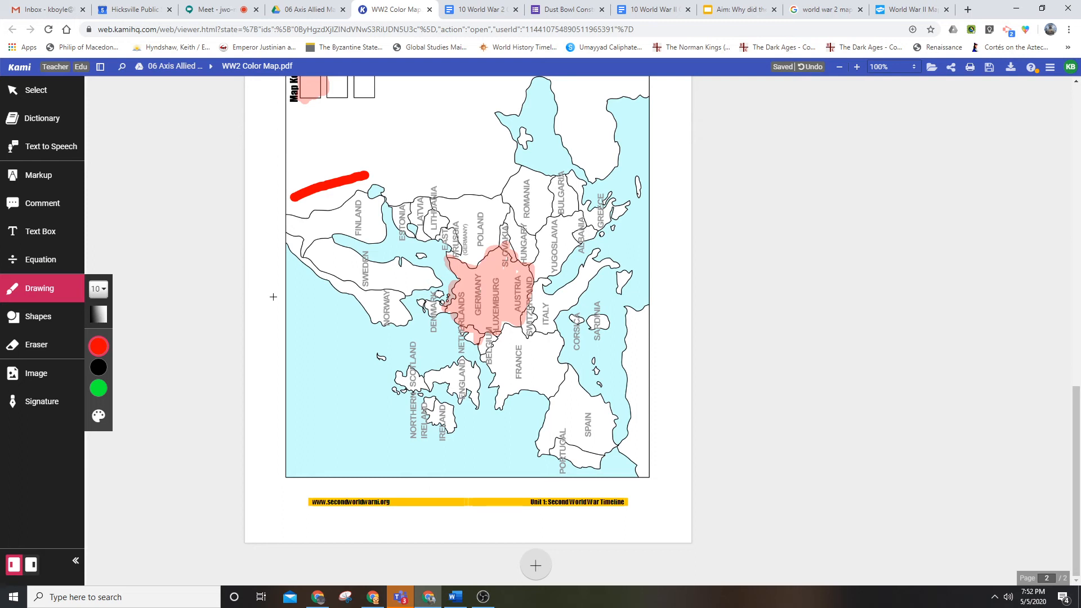
mouse_move(337, 328)
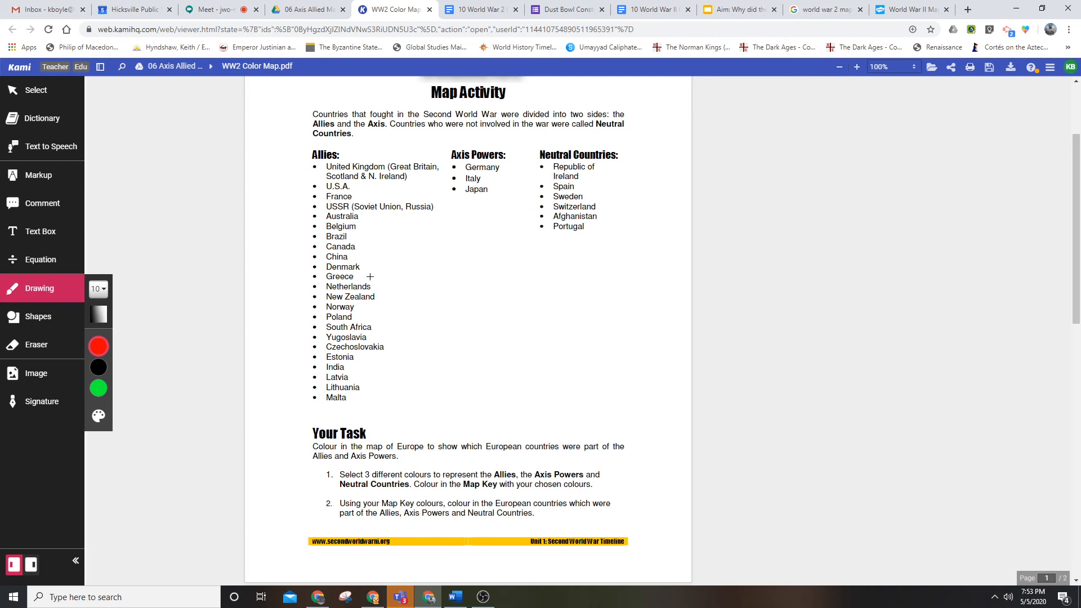
mouse_move(415, 193)
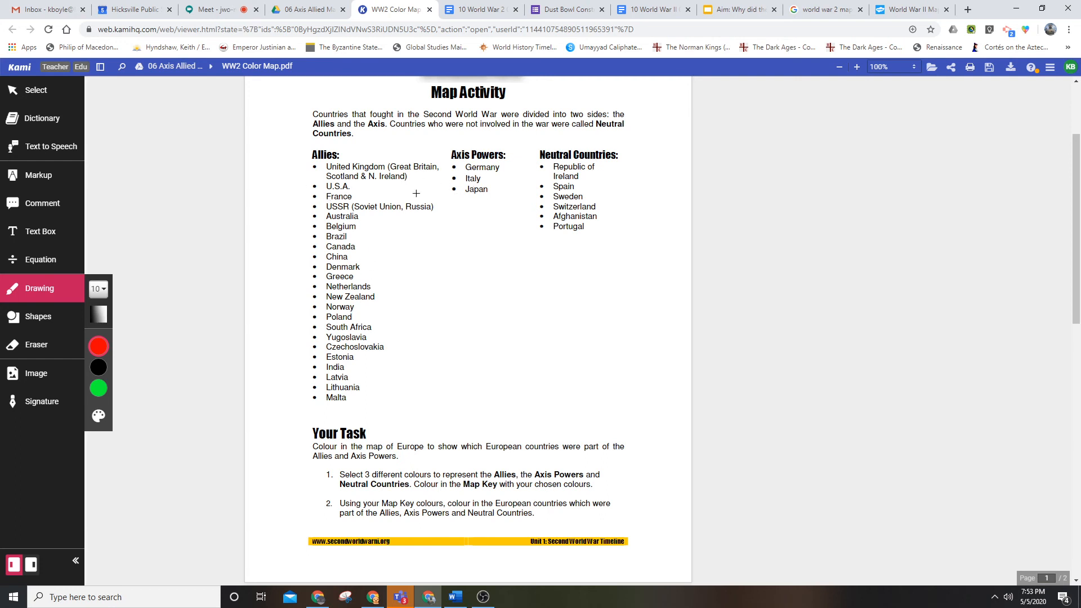